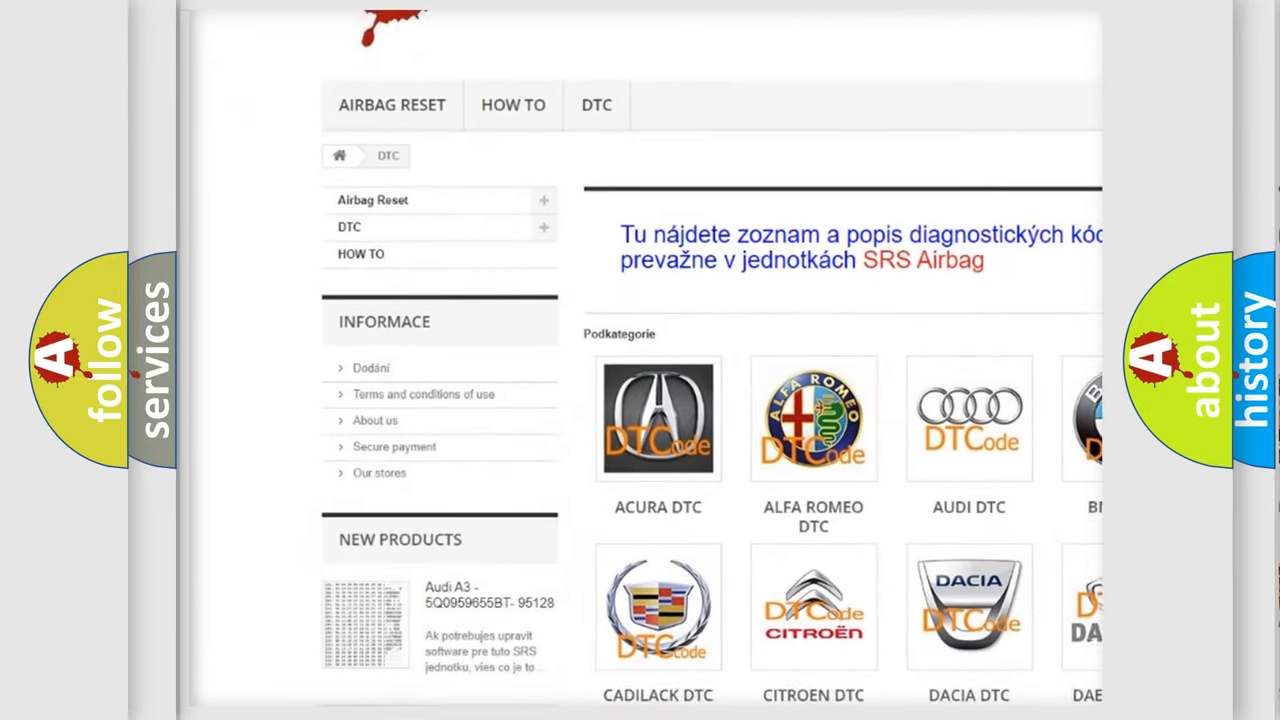
scroll("down", 3)
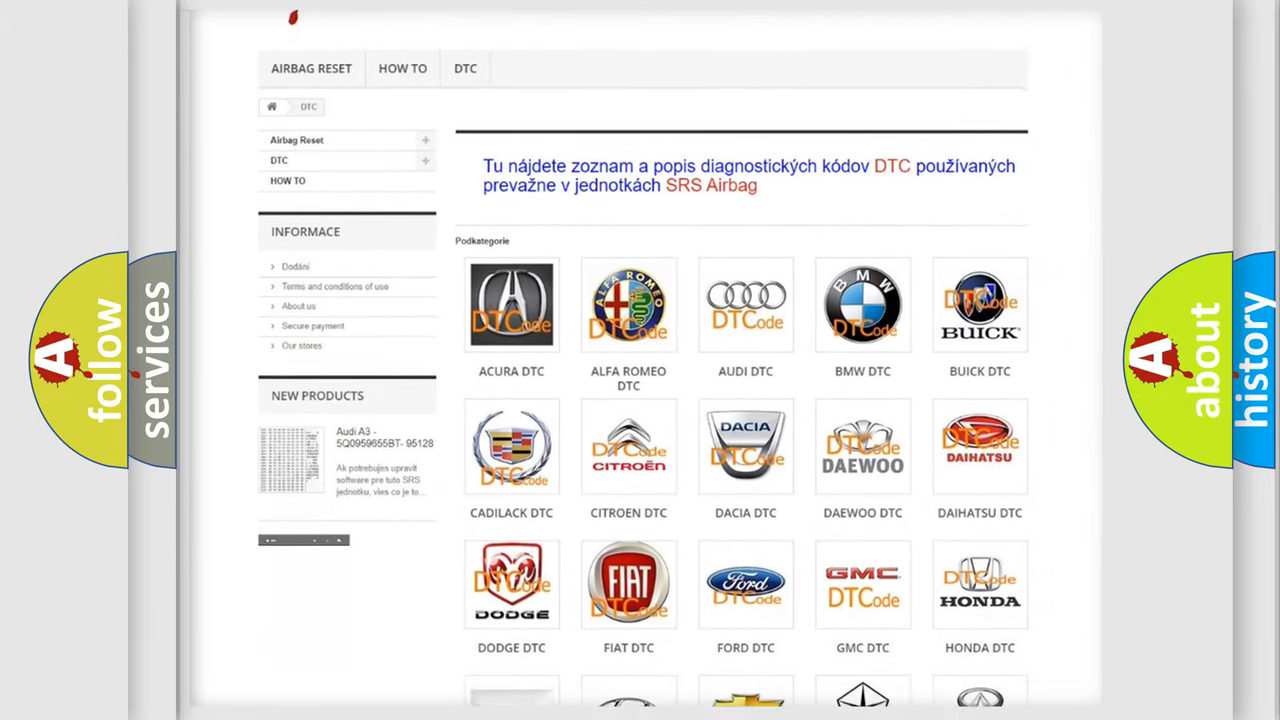
scroll("down", 3)
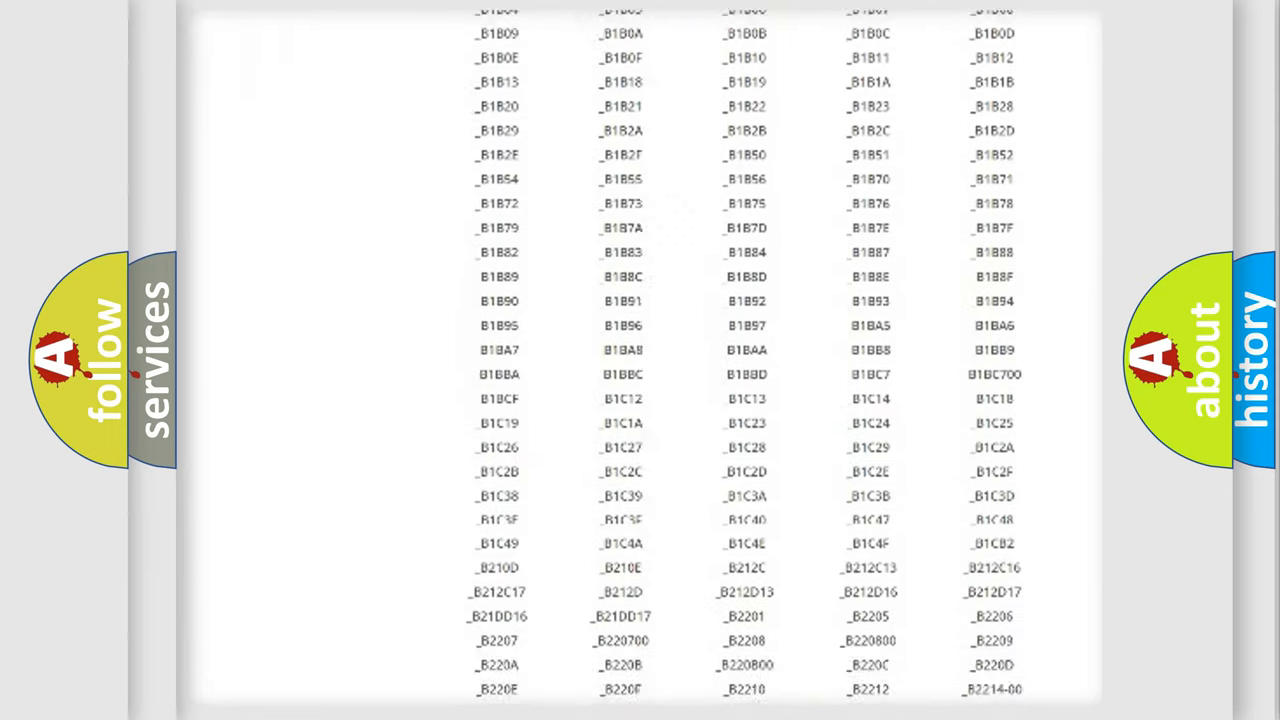
scroll("down", 3)
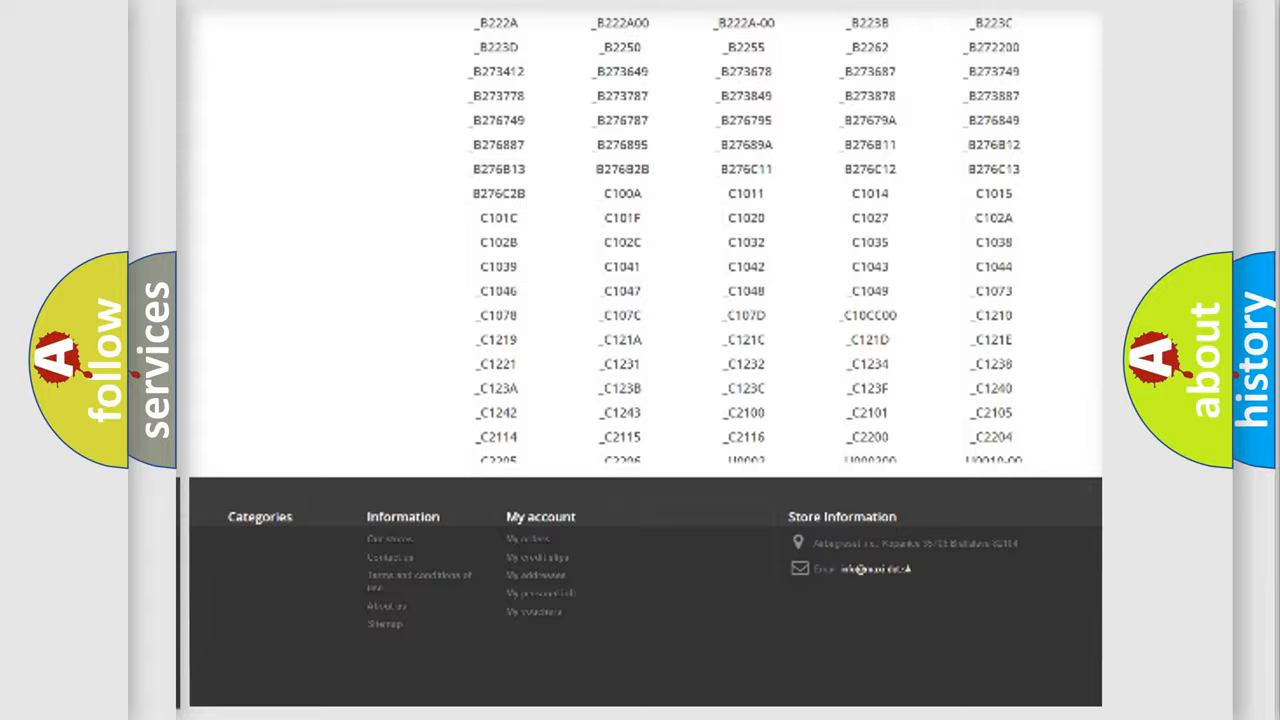
scroll("up", 3)
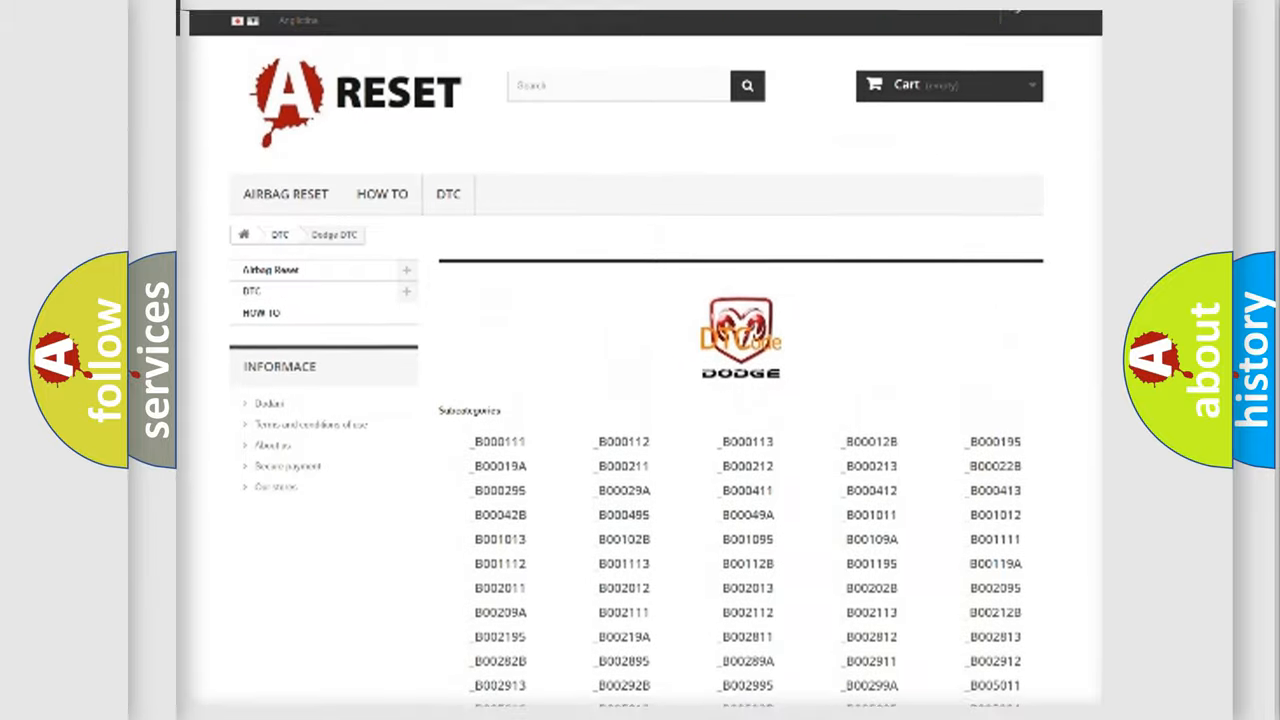